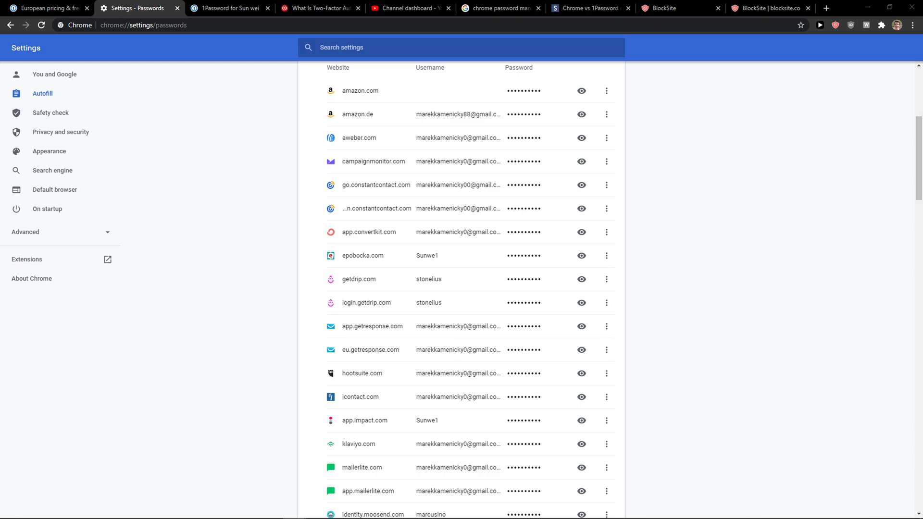
# - Flip between the 1Password European pricing tab and Chrome's saved passwords list
pyautogui.click(46, 8)
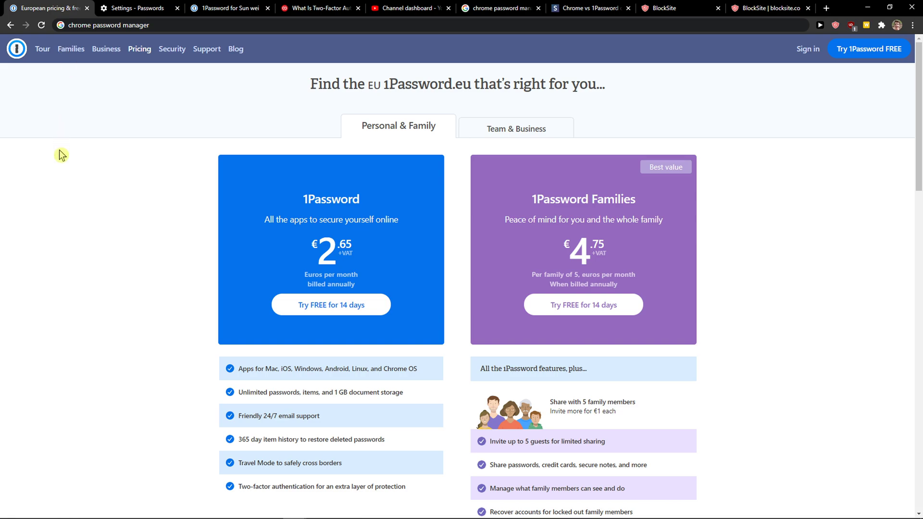
pyautogui.moveTo(61, 160)
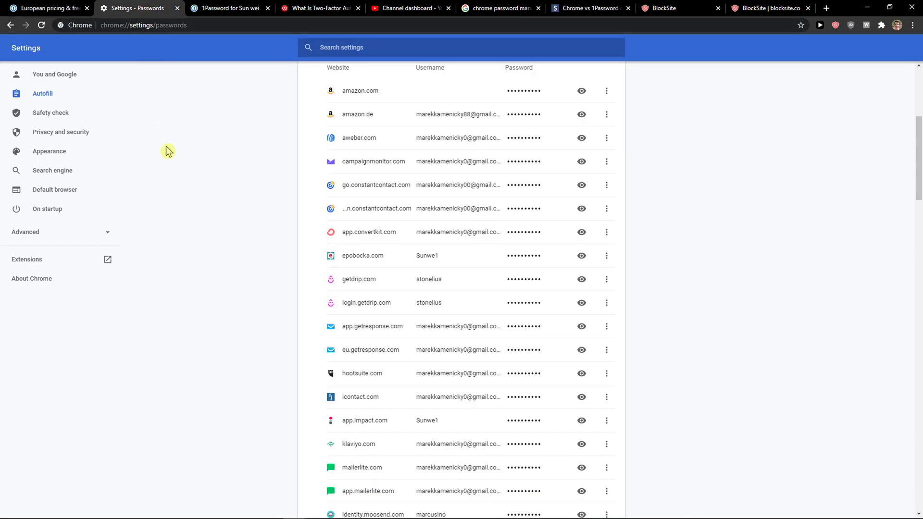
pyautogui.moveTo(227, 298)
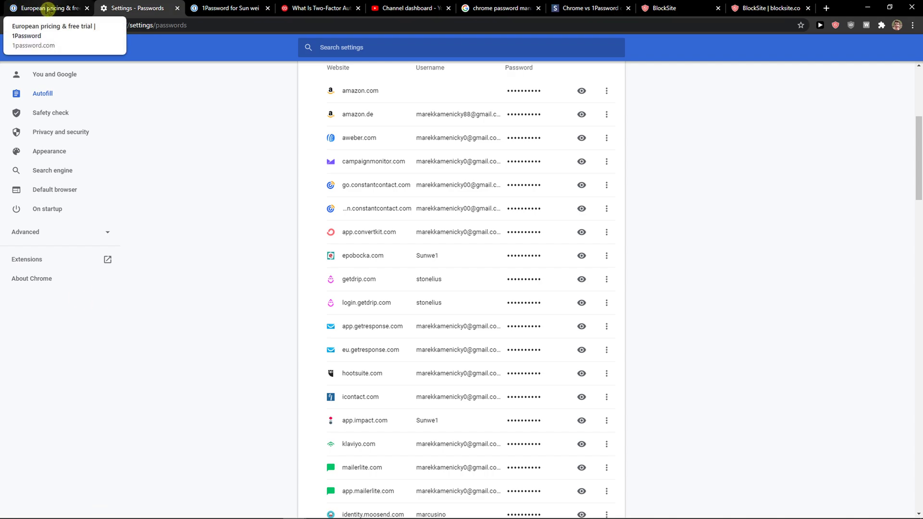
pyautogui.click(50, 8)
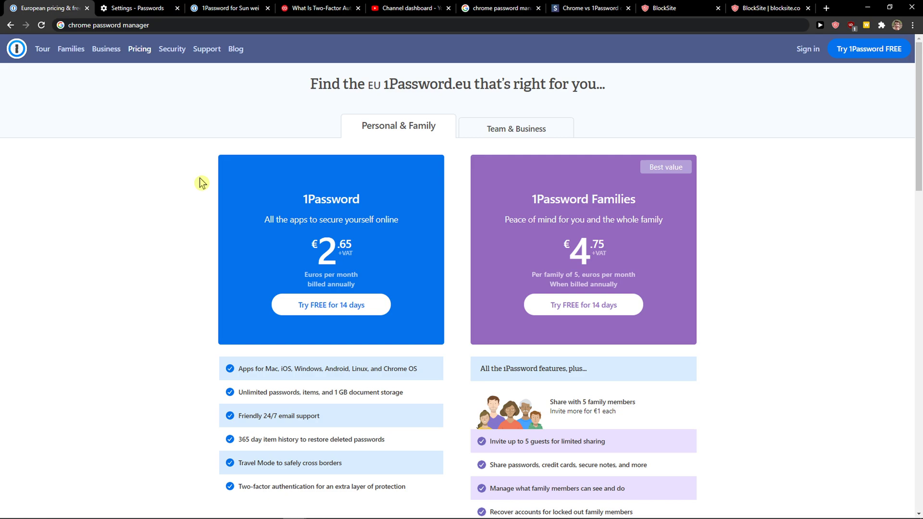
pyautogui.moveTo(138, 137)
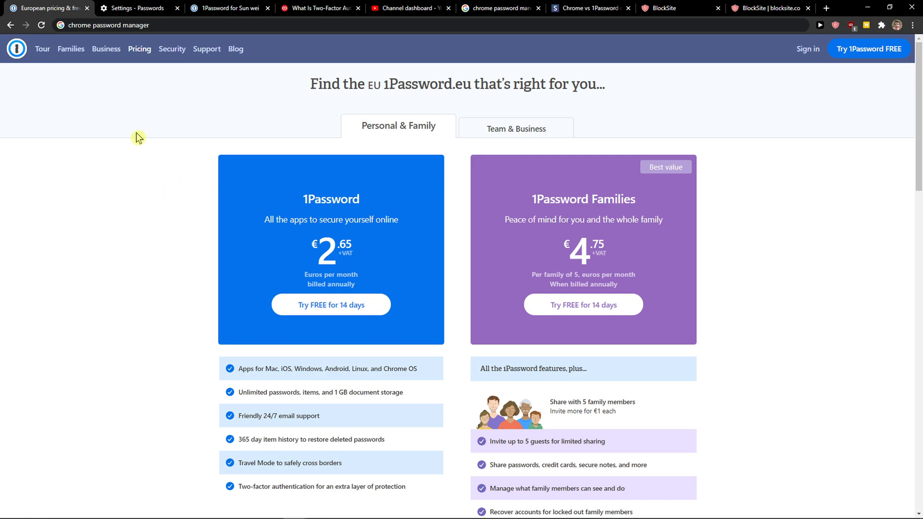
pyautogui.moveTo(138, 8)
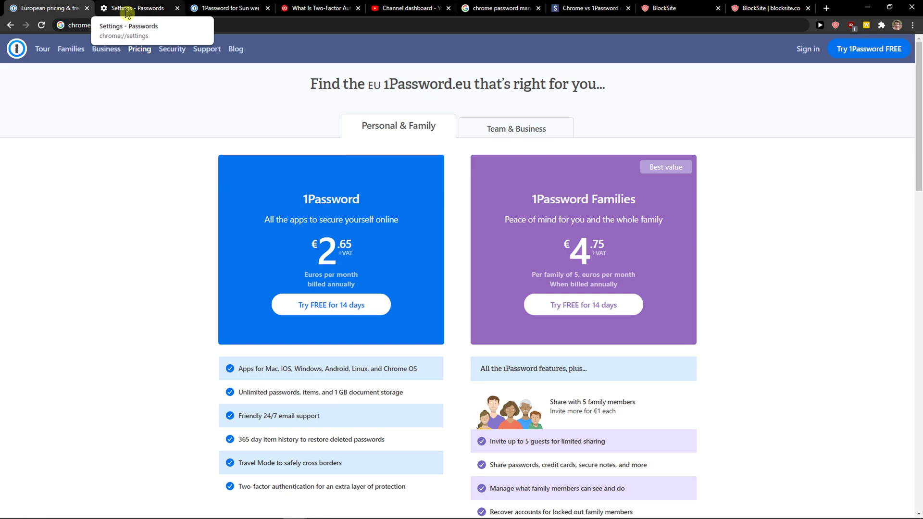
pyautogui.click(130, 7)
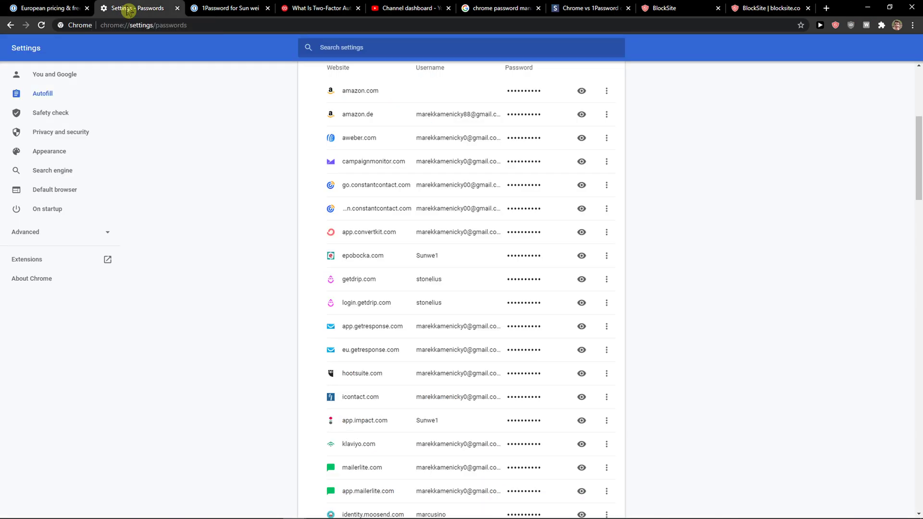
pyautogui.moveTo(119, 17)
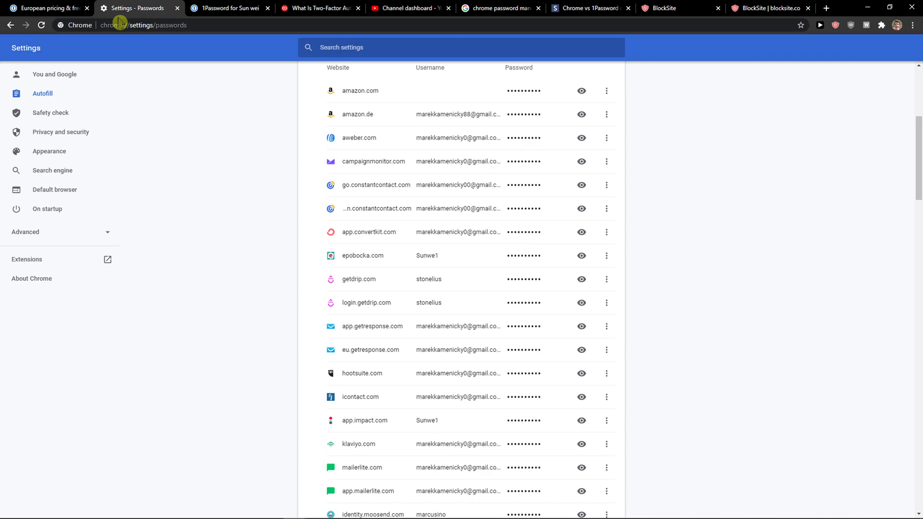
pyautogui.moveTo(114, 37)
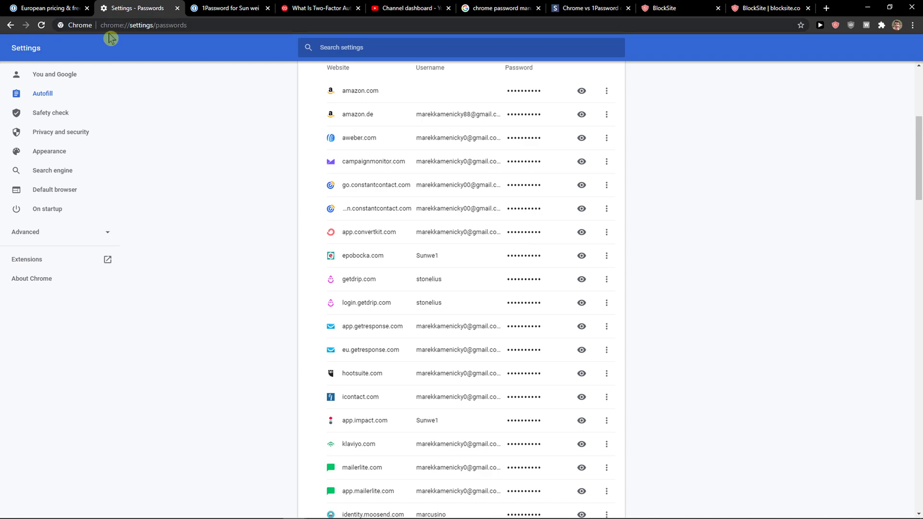
pyautogui.moveTo(92, 50)
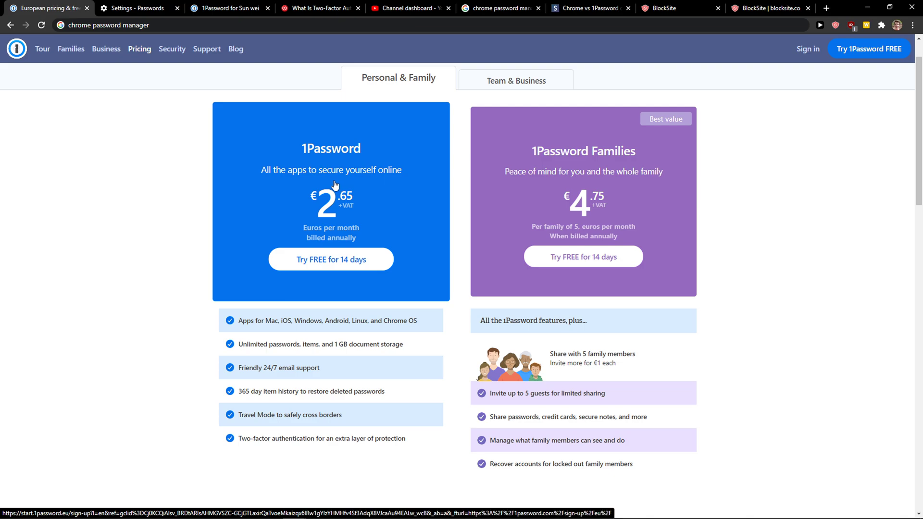
pyautogui.moveTo(332, 184)
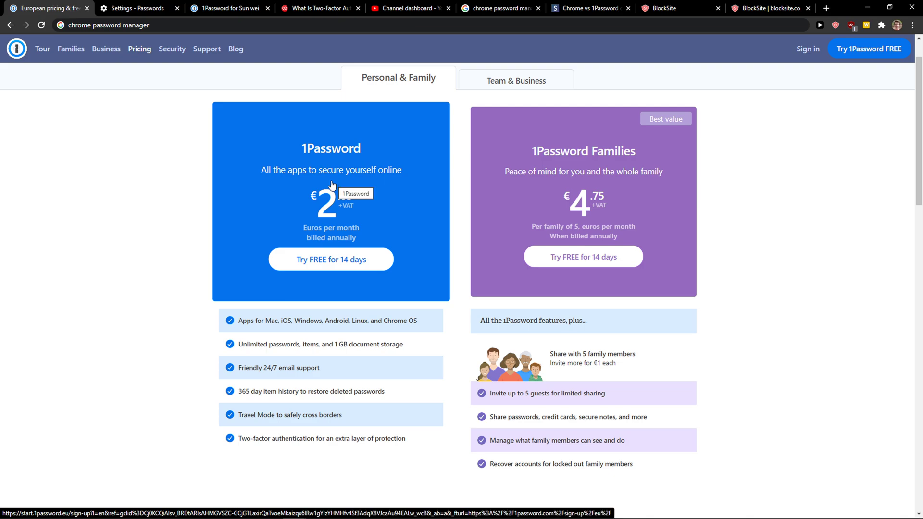
# - Check Watchtower's Compromised Websites, Reused Passwords and Weak Passwords reports in the 1Password vault, then return to Chrome's passwords
pyautogui.click(229, 8)
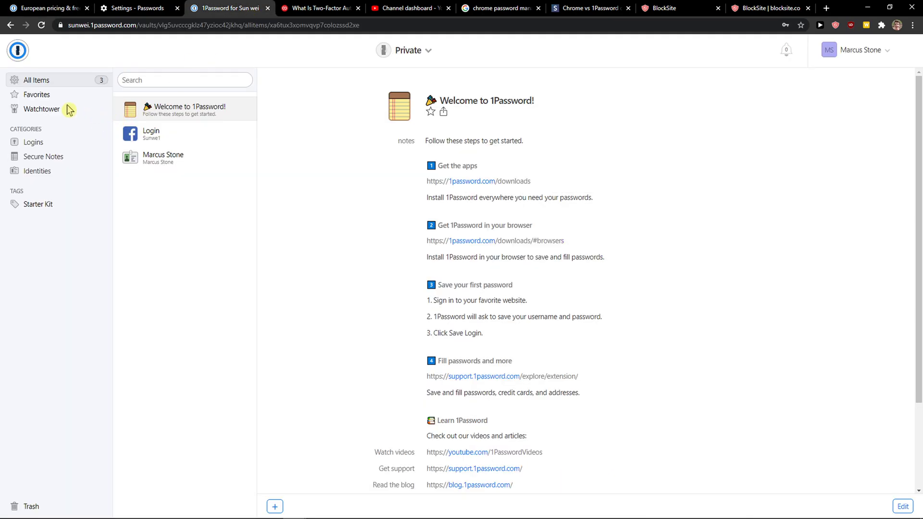
pyautogui.click(39, 109)
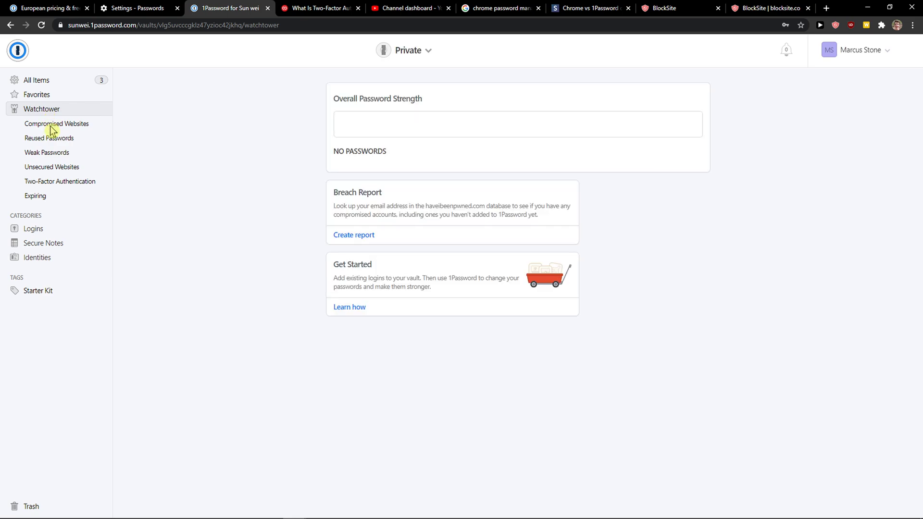
pyautogui.click(56, 124)
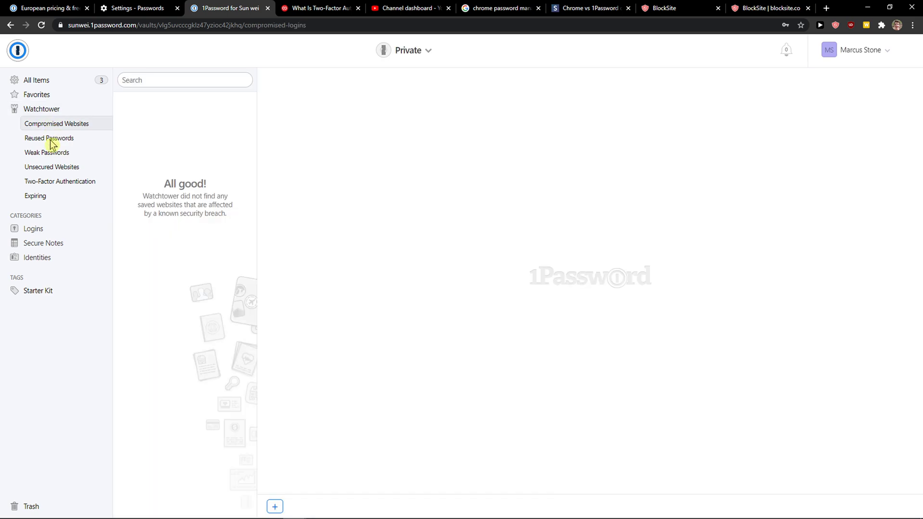
pyautogui.click(48, 138)
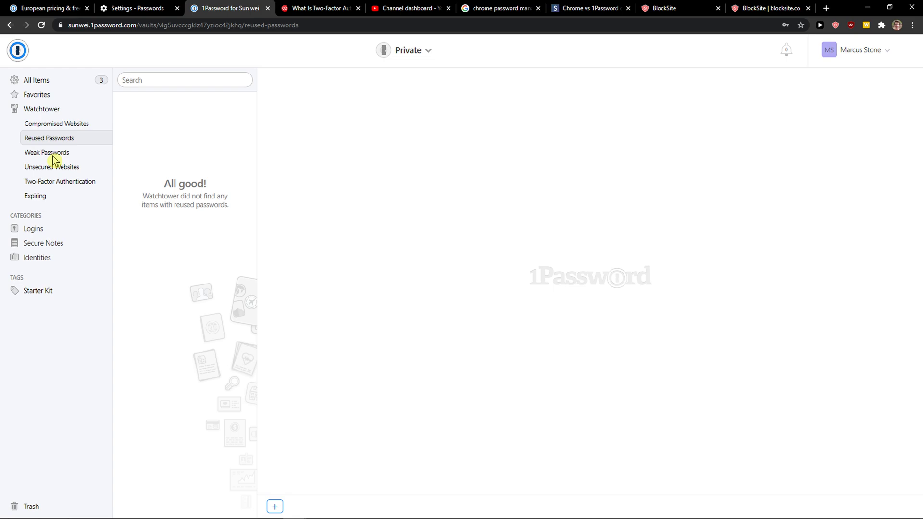
pyautogui.click(46, 152)
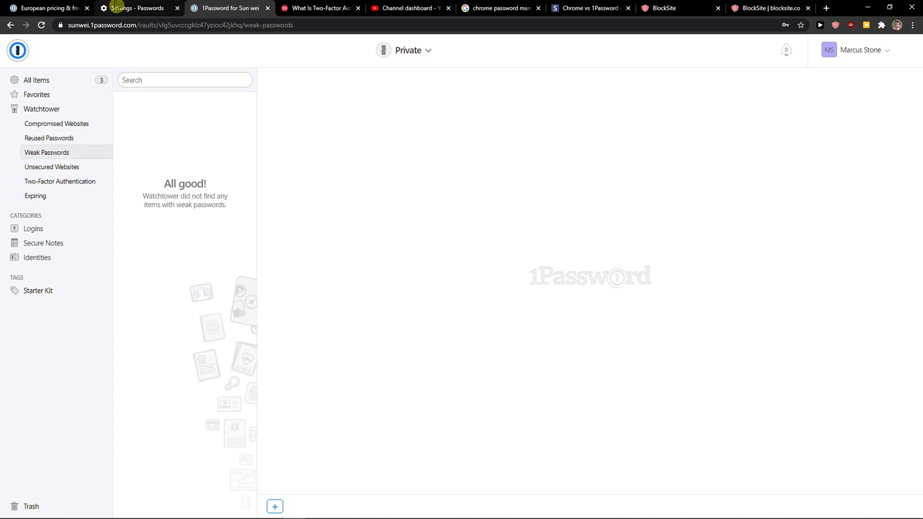
pyautogui.click(130, 8)
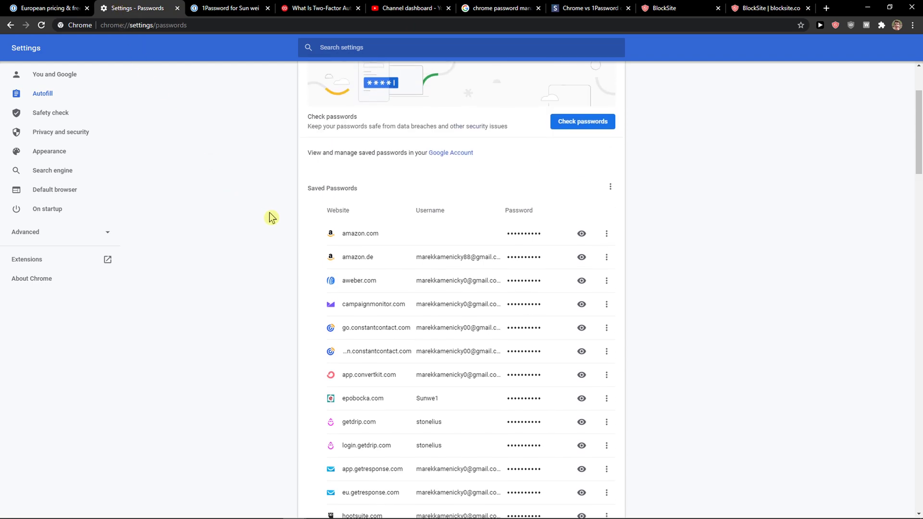
# - Scroll down Chrome's Saved Passwords list, glancing at the vault's weak passwords report in between
pyautogui.scroll(-3)
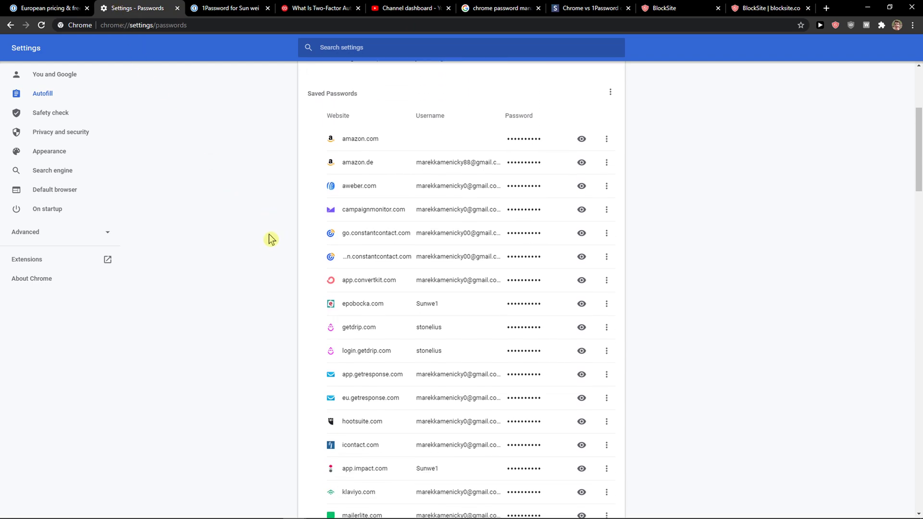
pyautogui.click(229, 8)
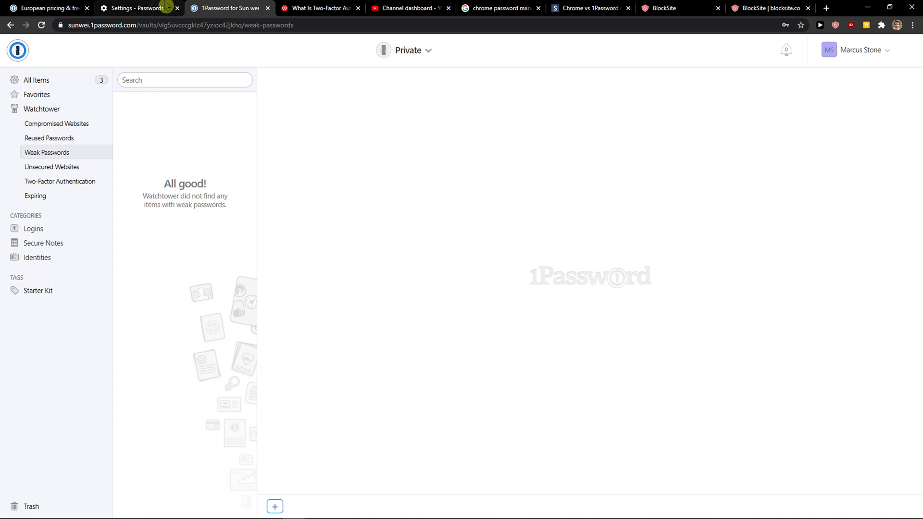
pyautogui.click(135, 8)
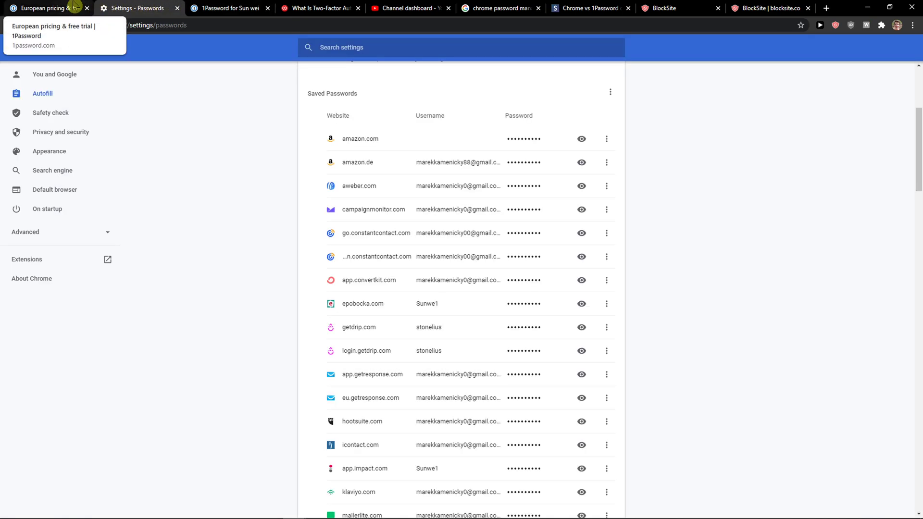
pyautogui.moveTo(213, 194)
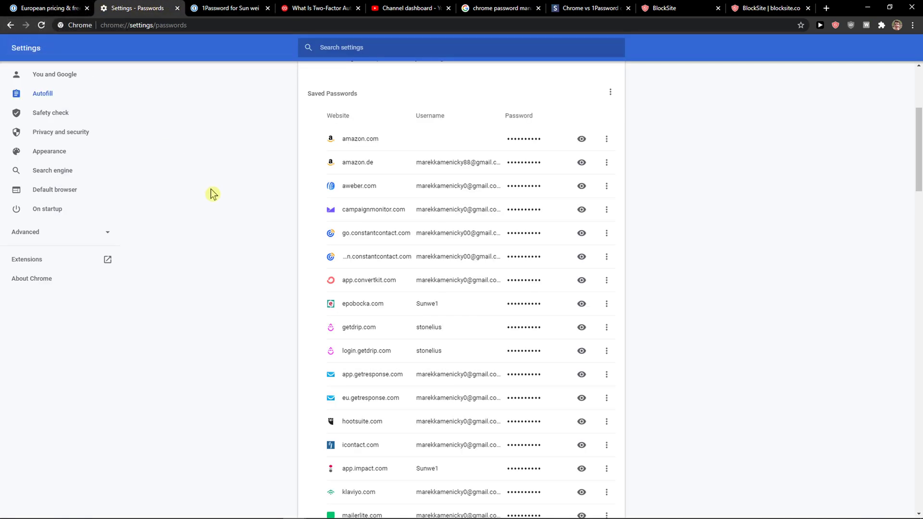
pyautogui.scroll(-3)
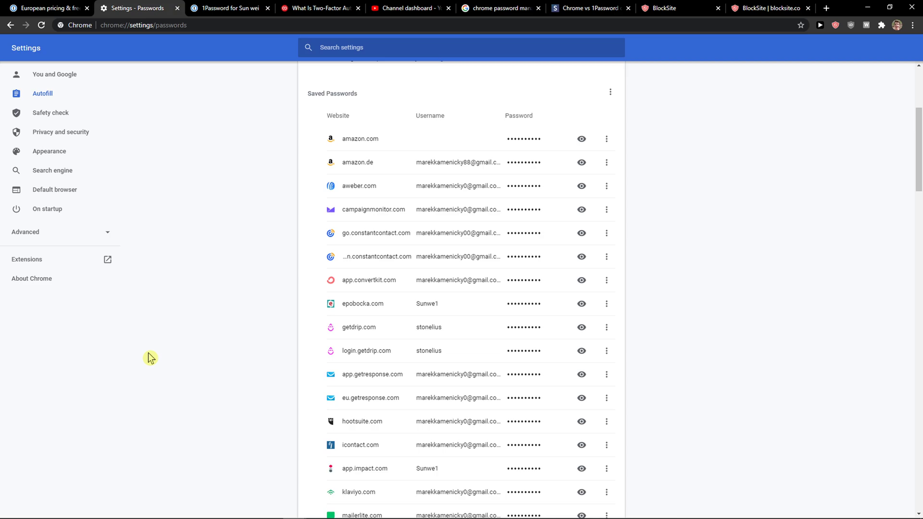
pyautogui.moveTo(158, 362)
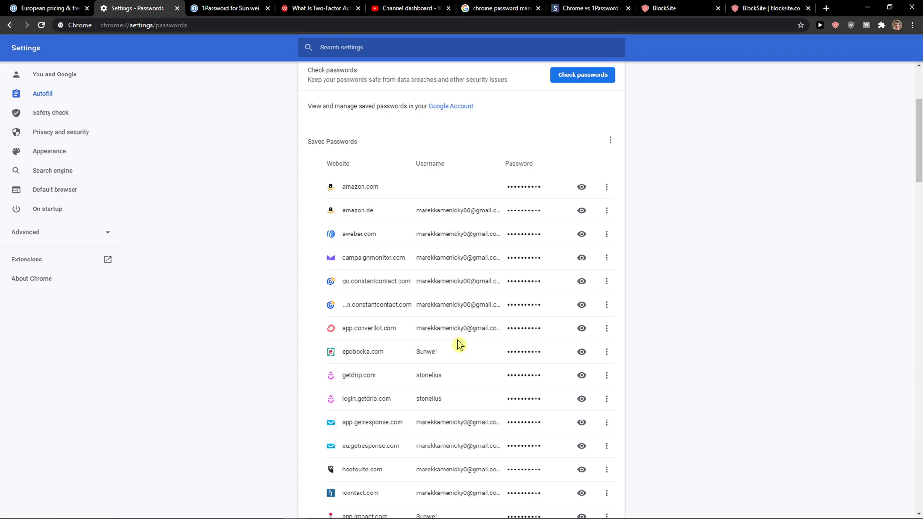
pyautogui.scroll(-3)
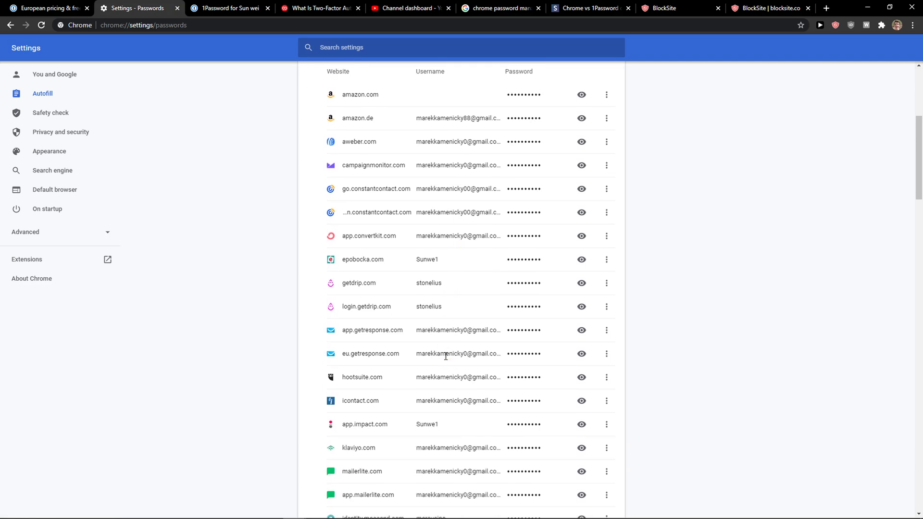
pyautogui.scroll(-3)
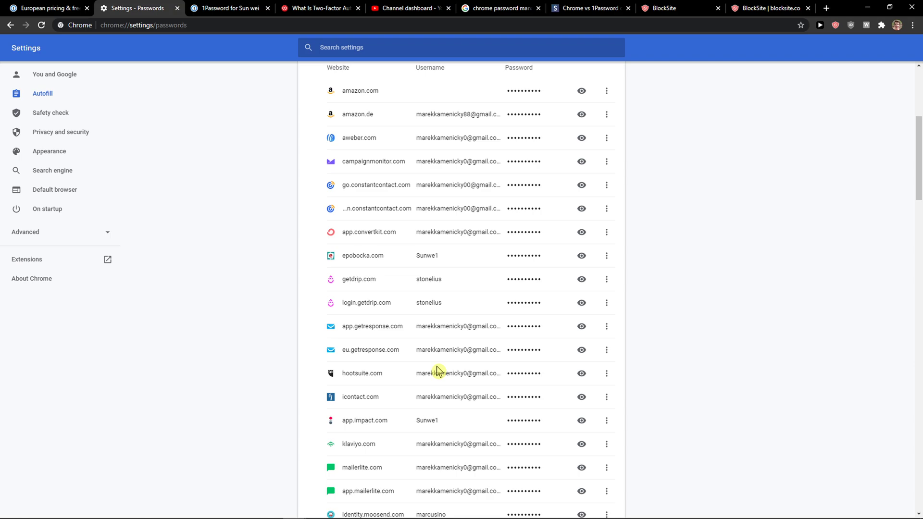
pyautogui.moveTo(480, 384)
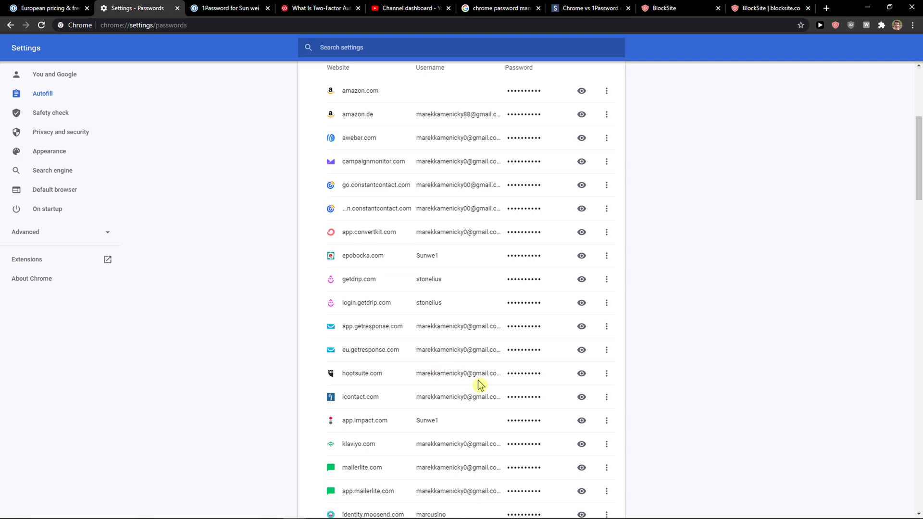
# - Continue through the saved and never-saved sites, with a brief look at the 1Password pricing tab
pyautogui.scroll(-3)
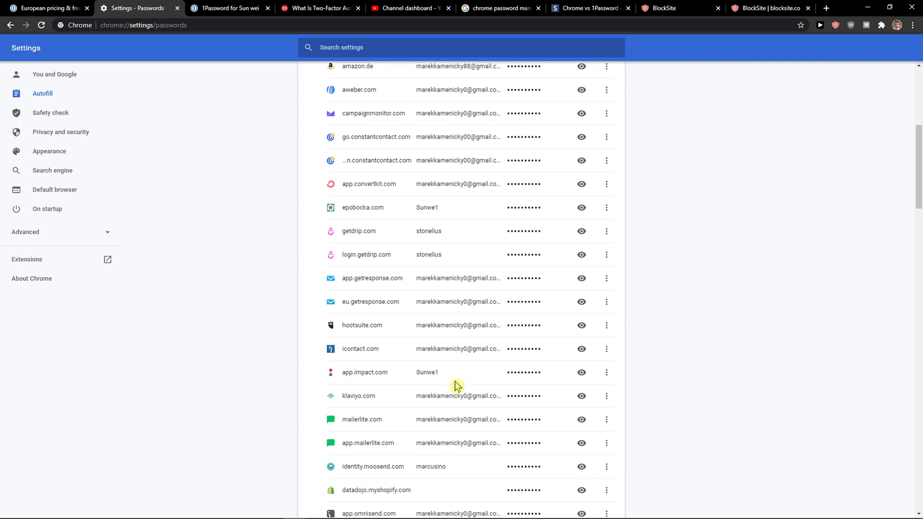
pyautogui.scroll(-3)
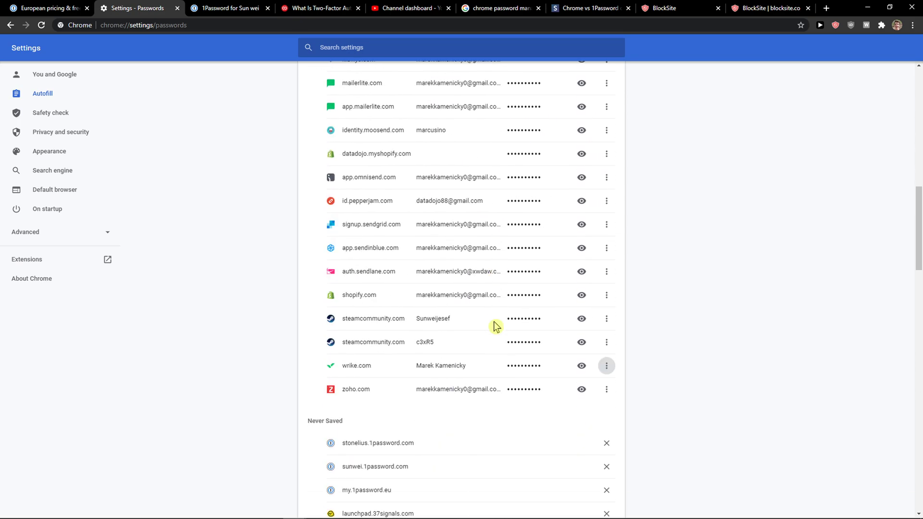
pyautogui.scroll(3)
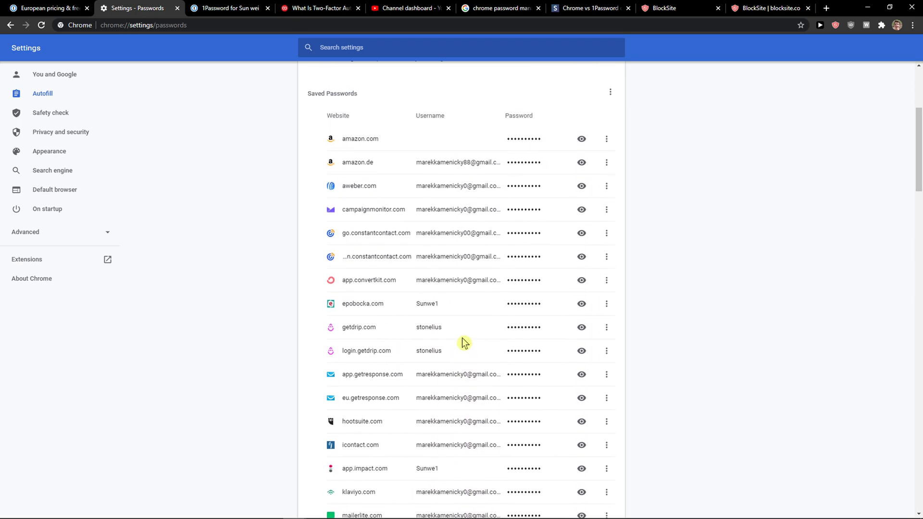
pyautogui.scroll(-3)
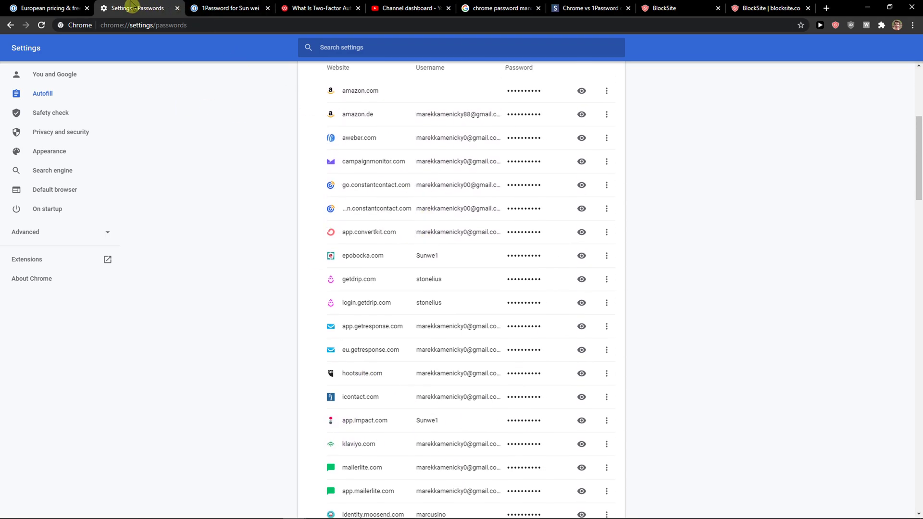
pyautogui.click(43, 8)
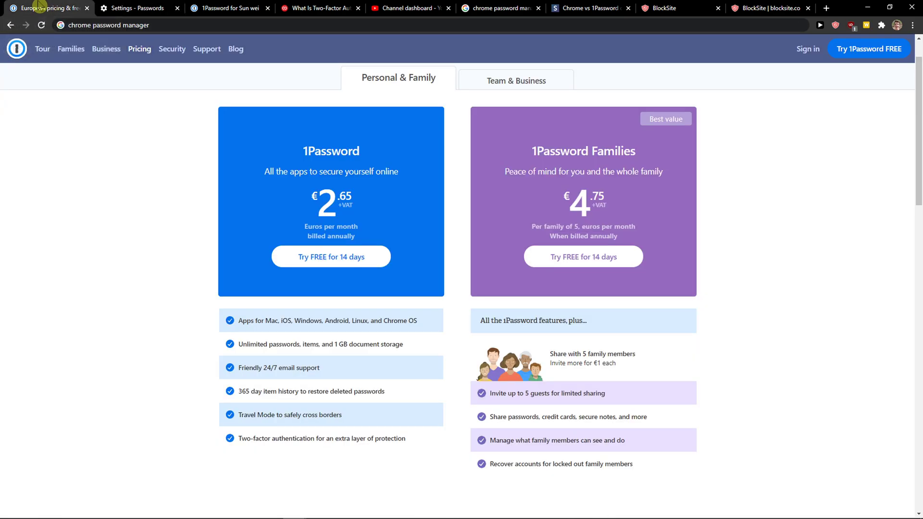
pyautogui.click(139, 8)
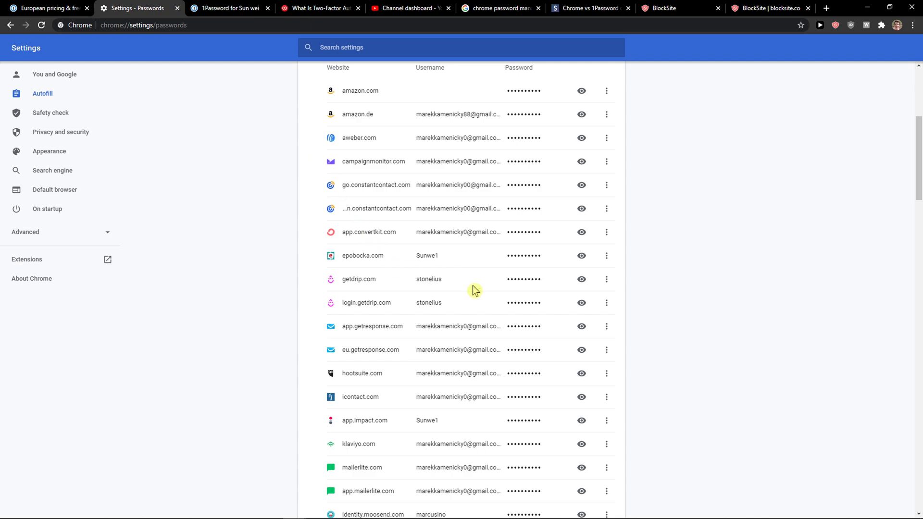
pyautogui.moveTo(458, 338)
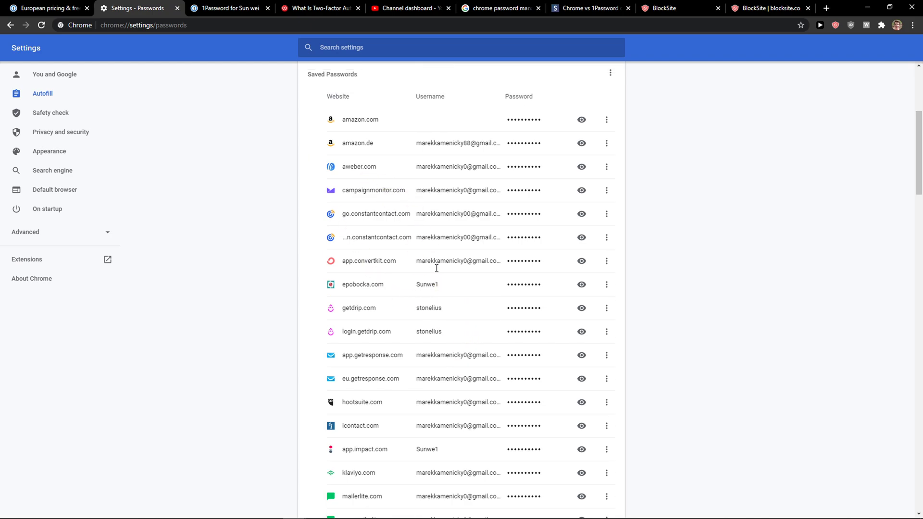
# - View 1Password's Team & Business plan prices, then restore the Personal & Family plans and return to Chrome's passwords
pyautogui.click(46, 8)
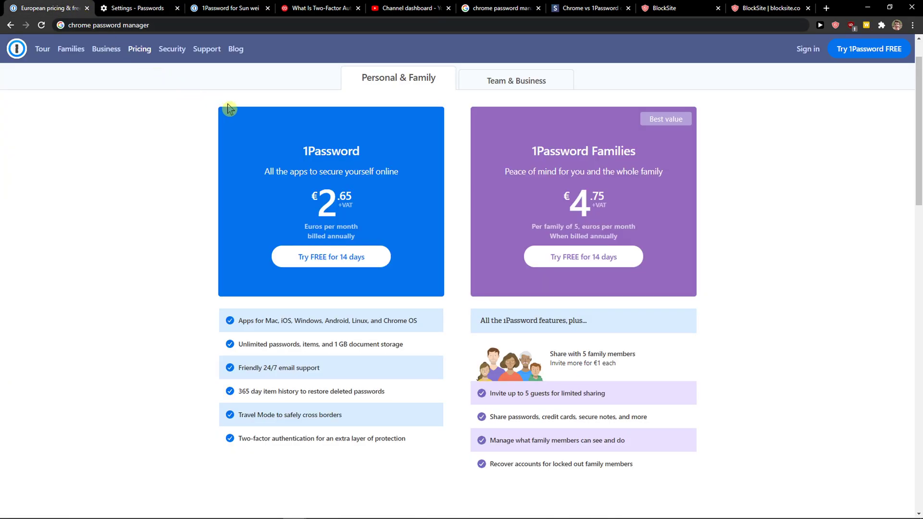
pyautogui.moveTo(333, 265)
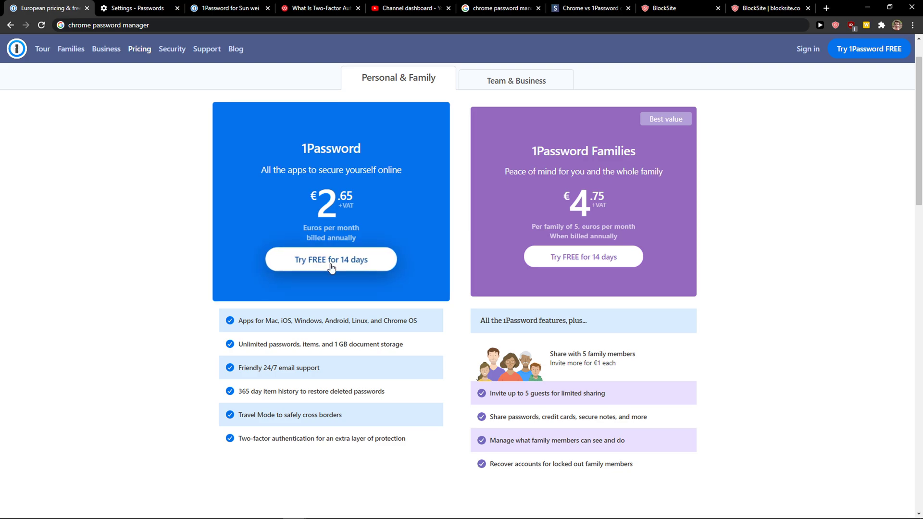
pyautogui.moveTo(332, 267)
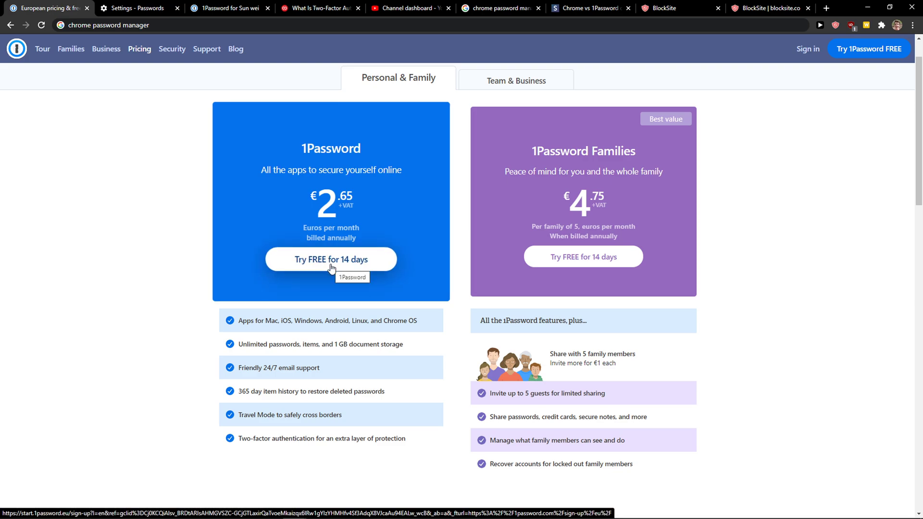
pyautogui.moveTo(357, 163)
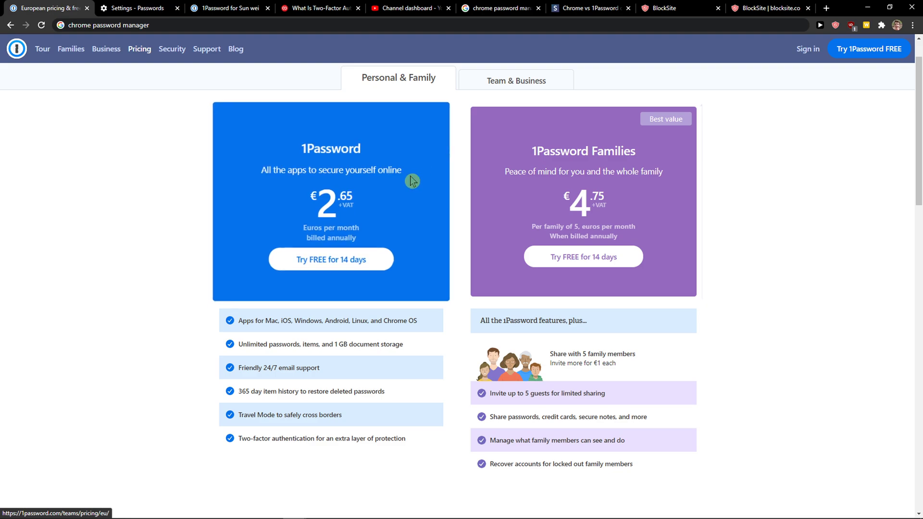
pyautogui.moveTo(523, 84)
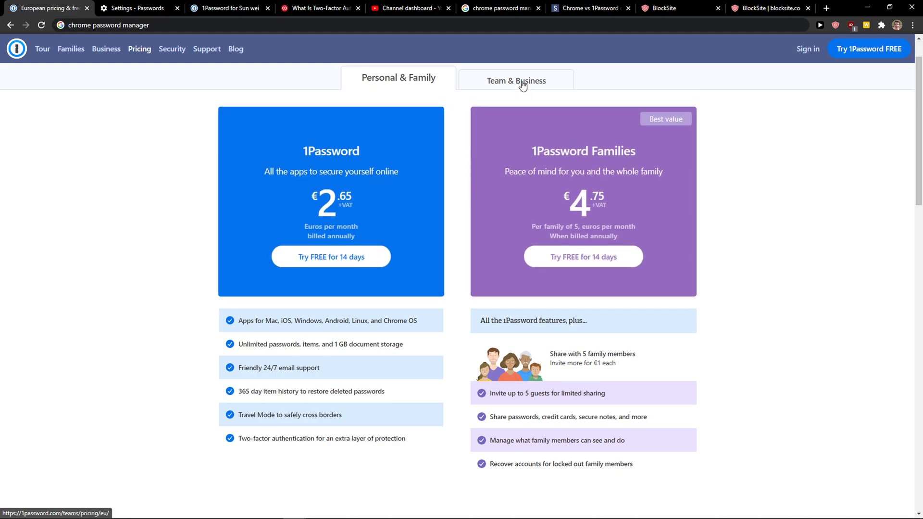
pyautogui.click(516, 81)
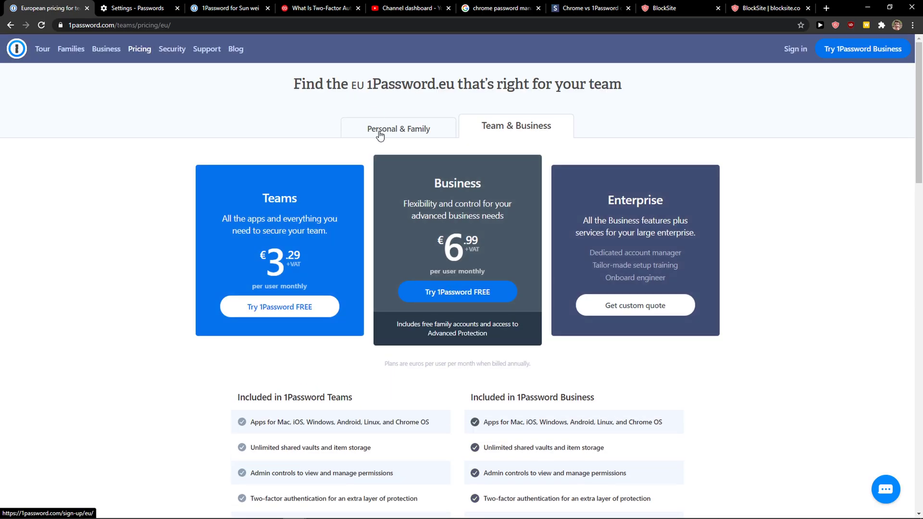
pyautogui.click(398, 129)
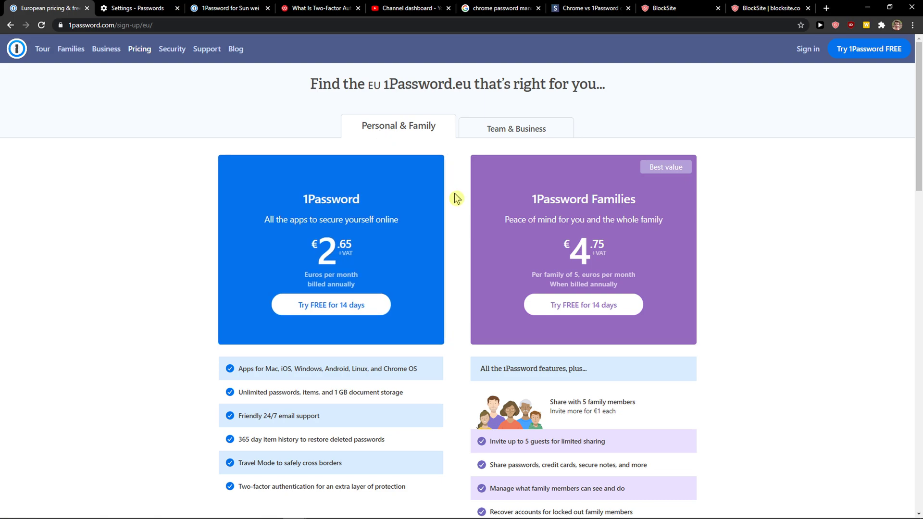
pyautogui.moveTo(447, 208)
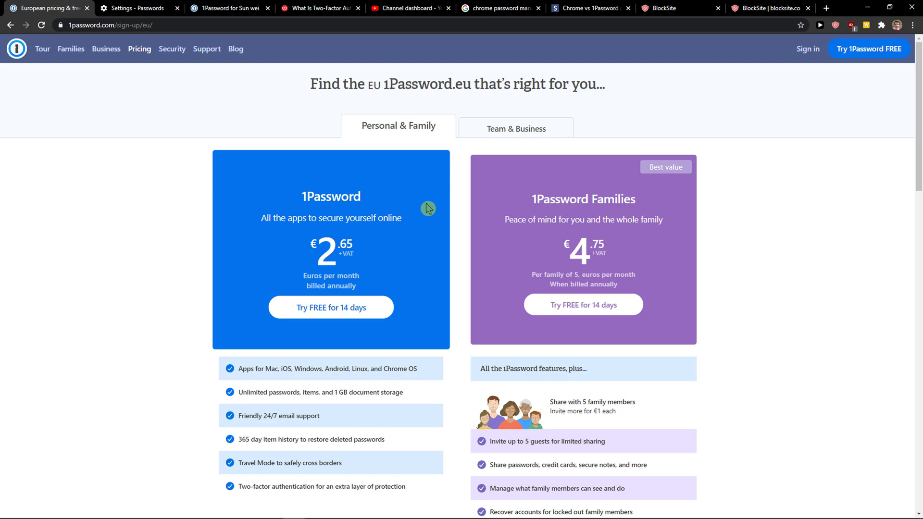
pyautogui.click(139, 8)
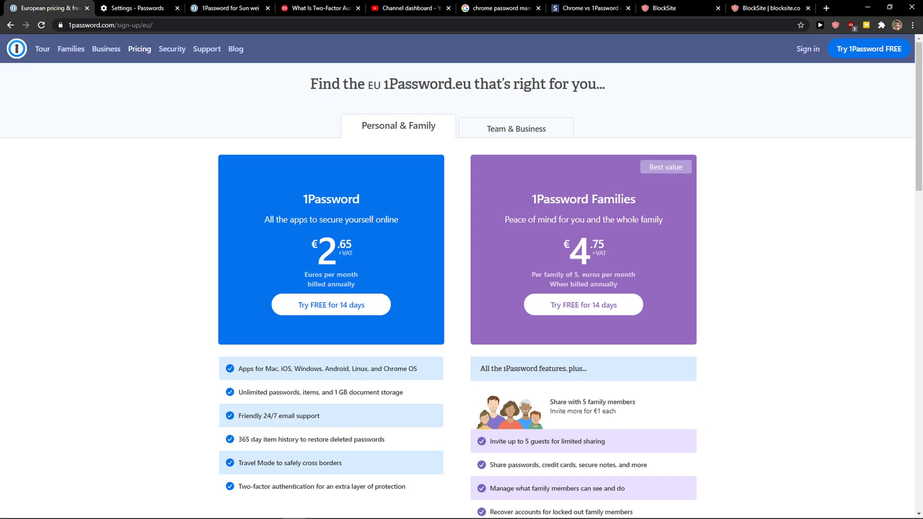
# - In the 1Password vault, dismiss the new-item type menu and show All Items with the Welcome to 1Password! note
pyautogui.click(230, 8)
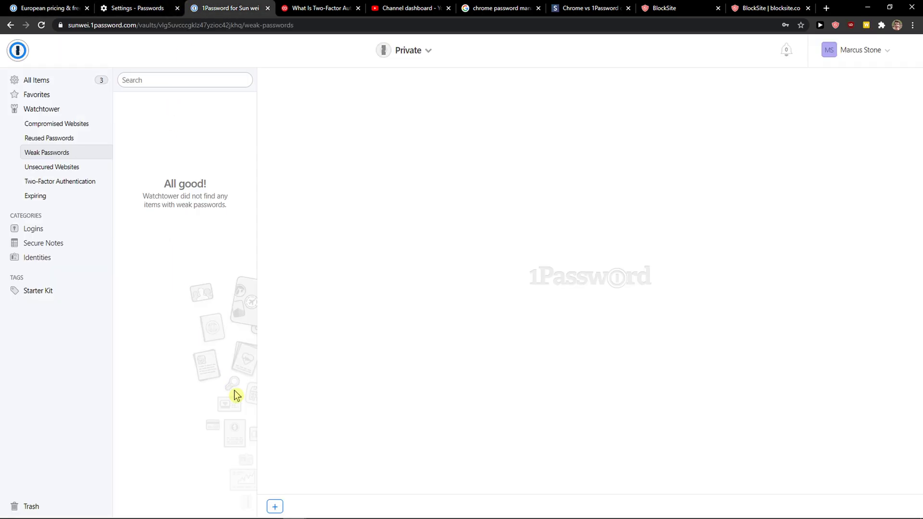
pyautogui.click(275, 505)
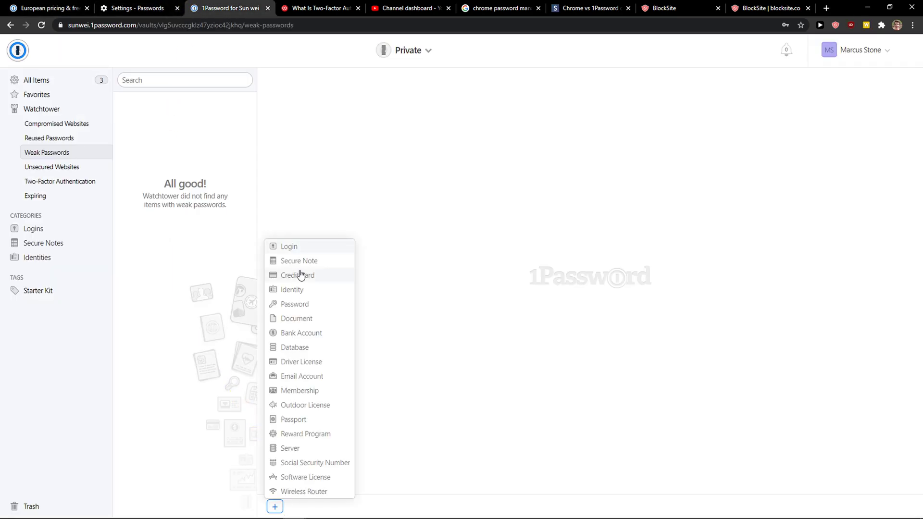
pyautogui.moveTo(307, 379)
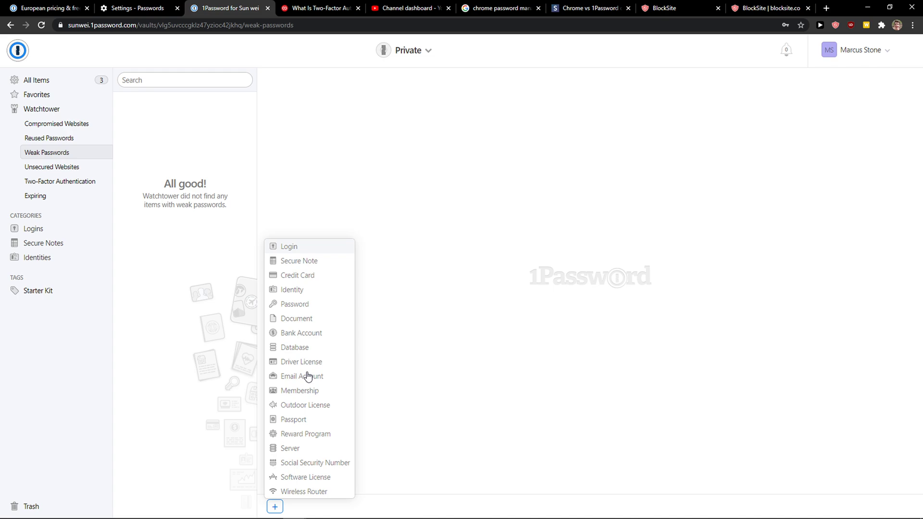
pyautogui.moveTo(309, 498)
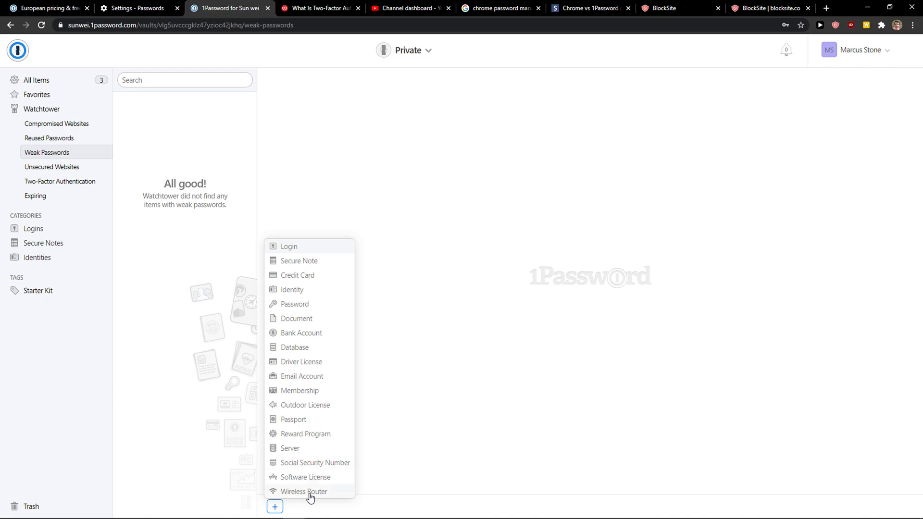
pyautogui.moveTo(306, 384)
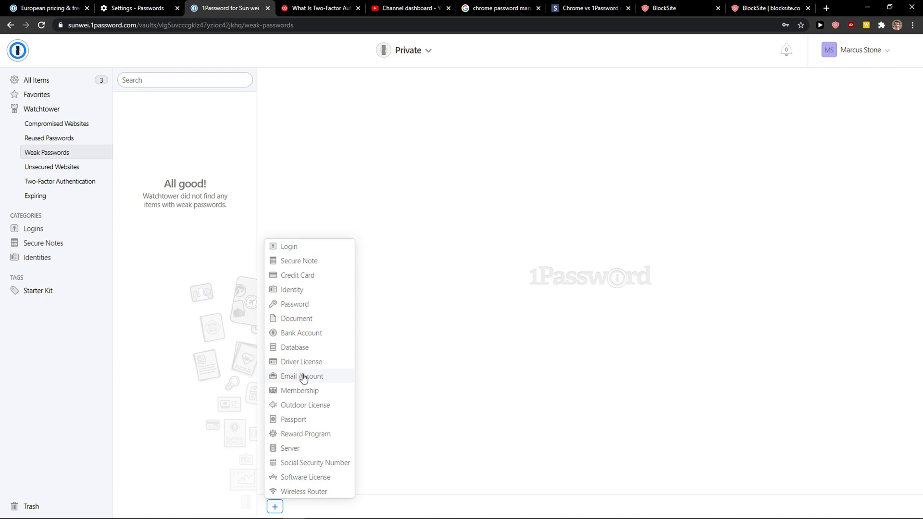
pyautogui.click(384, 402)
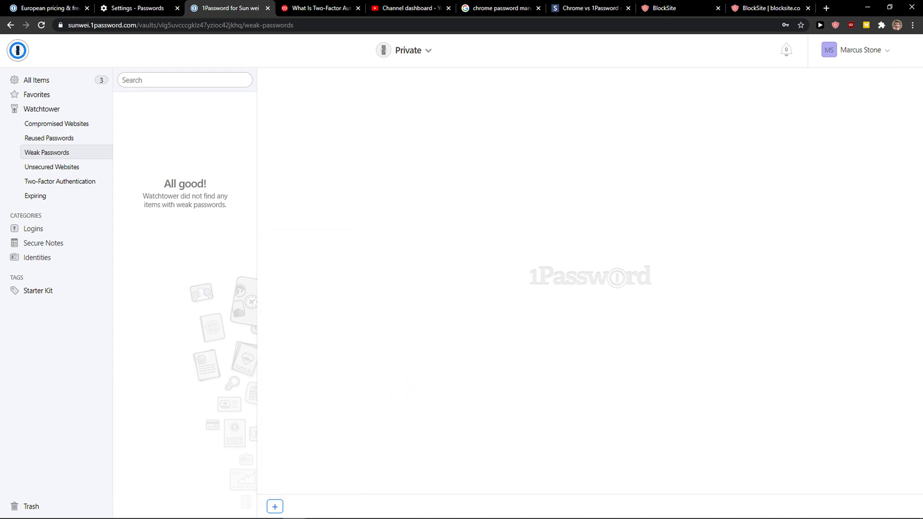
pyautogui.moveTo(273, 412)
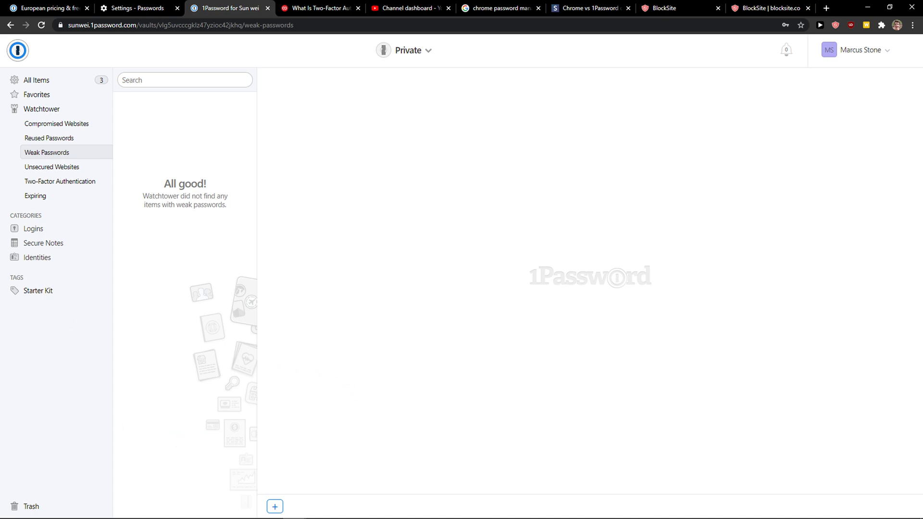
pyautogui.moveTo(300, 249)
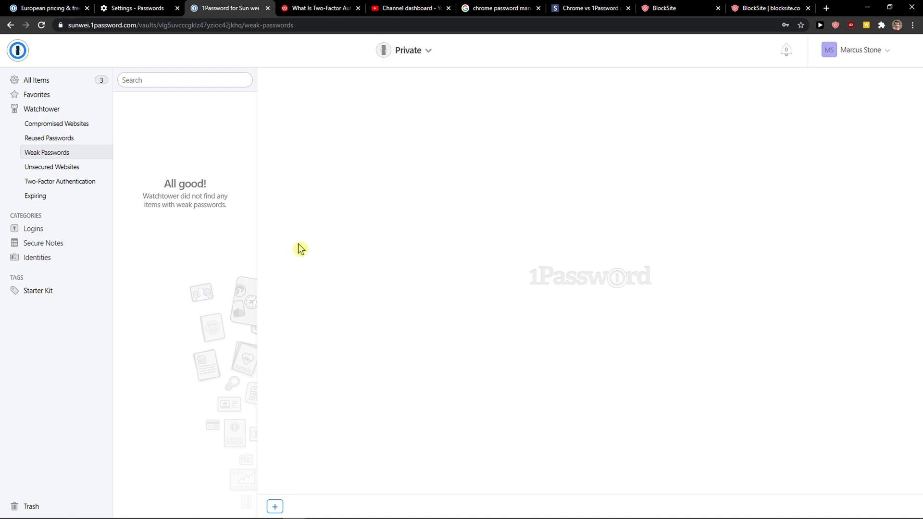
pyautogui.moveTo(247, 231)
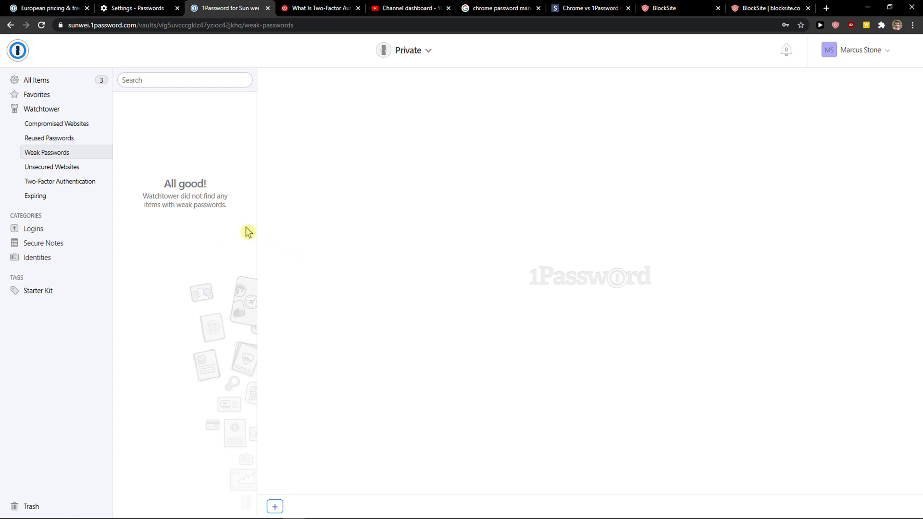
pyautogui.moveTo(235, 227)
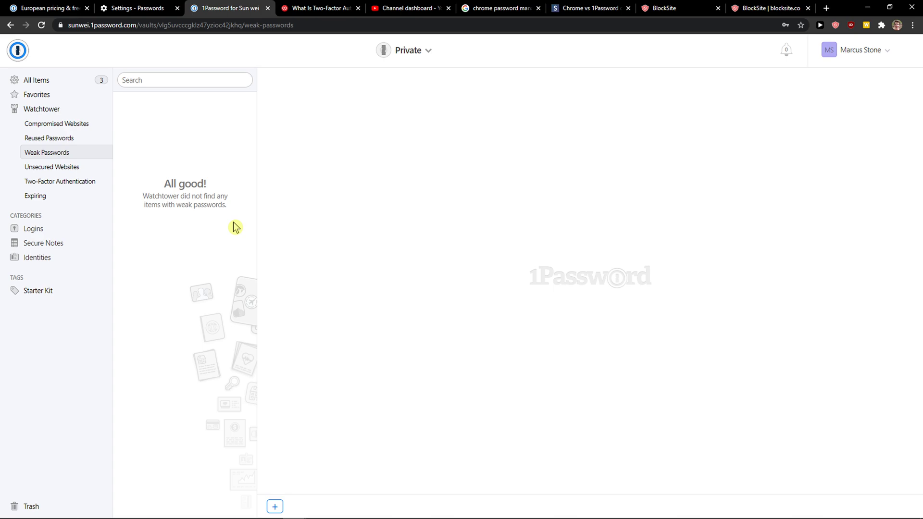
pyautogui.moveTo(199, 227)
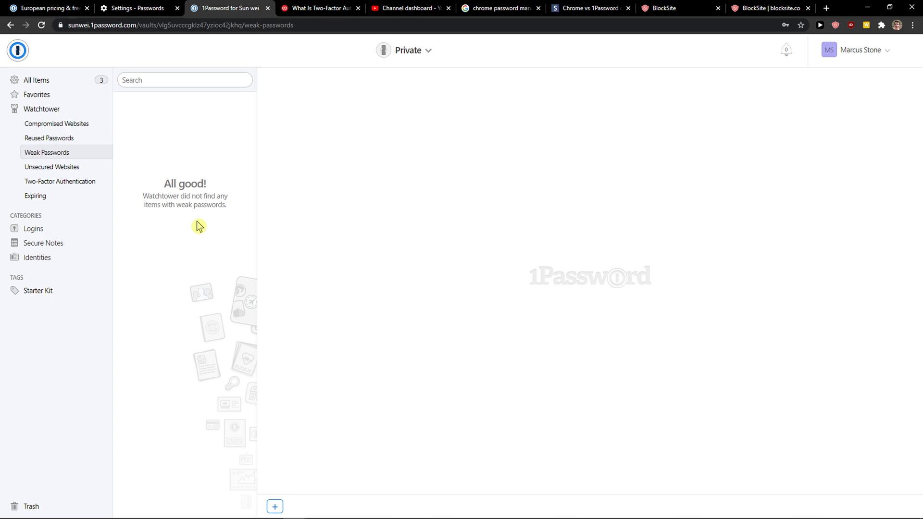
pyautogui.moveTo(159, 220)
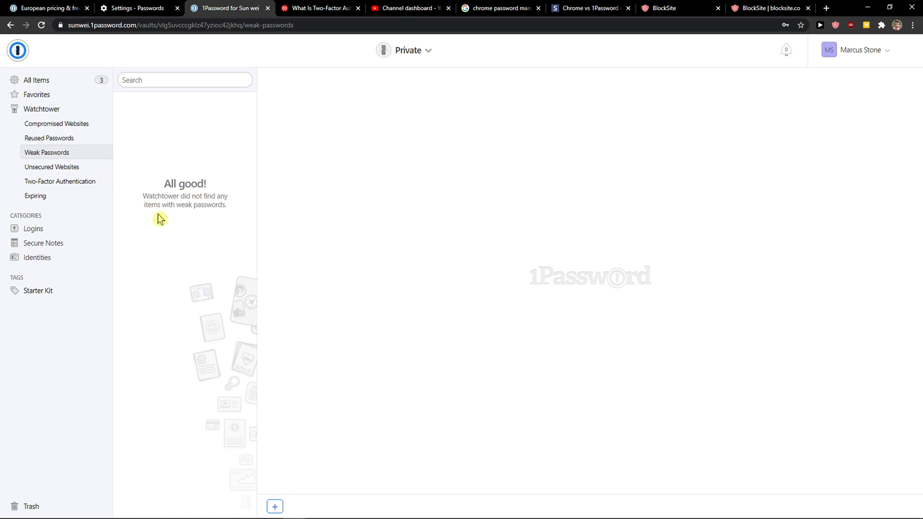
pyautogui.moveTo(329, 281)
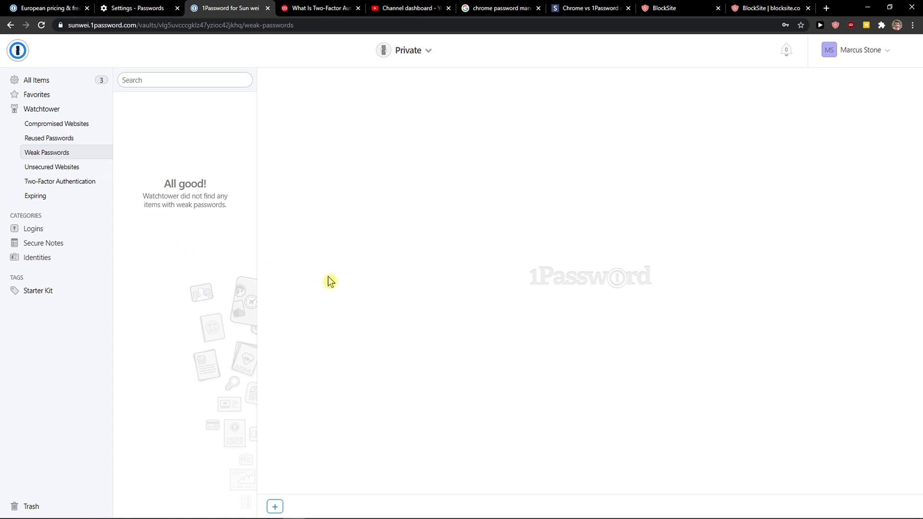
pyautogui.moveTo(286, 279)
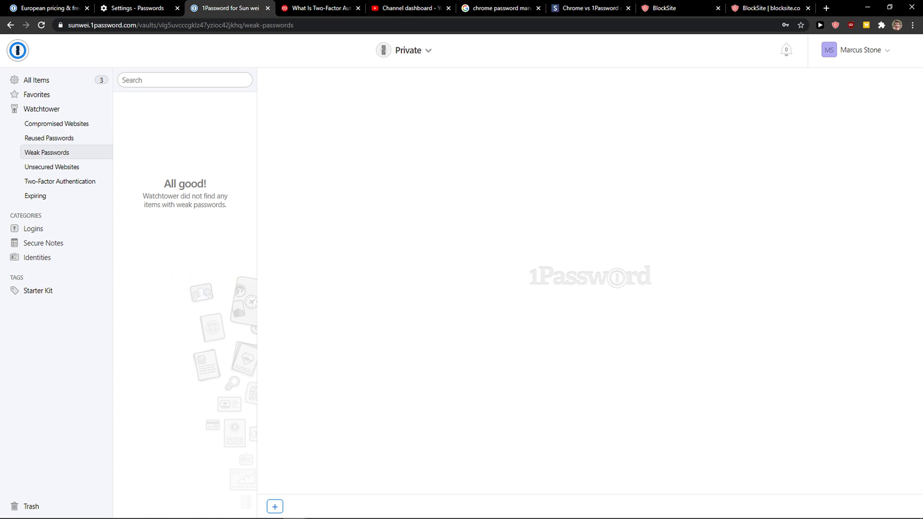
pyautogui.moveTo(62, 99)
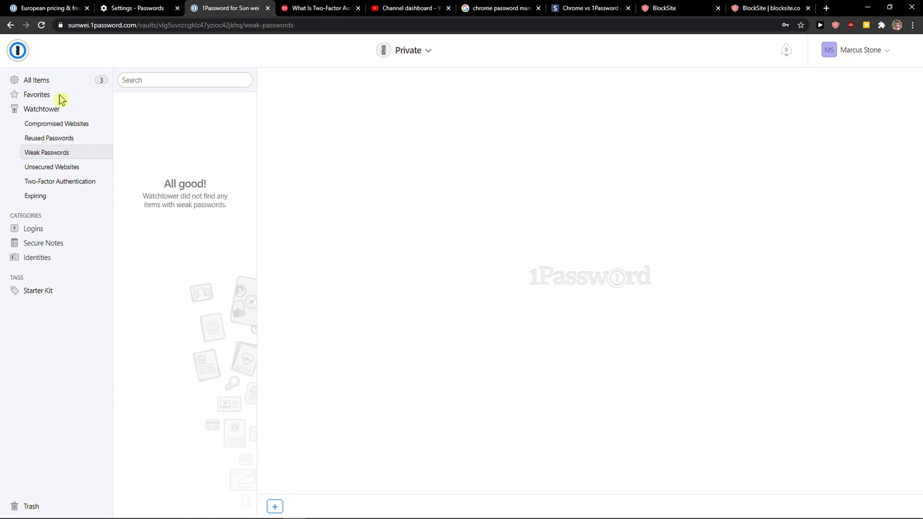
pyautogui.rightClick(152, 337)
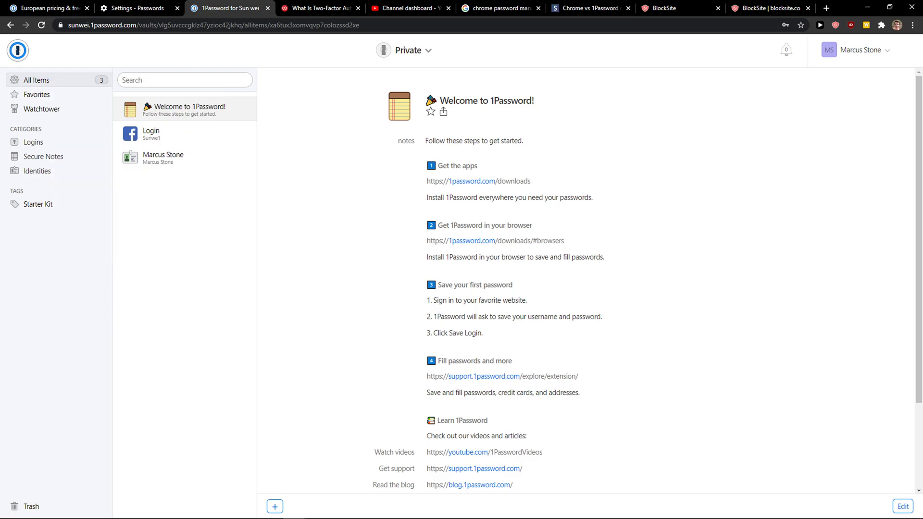
pyautogui.moveTo(139, 34)
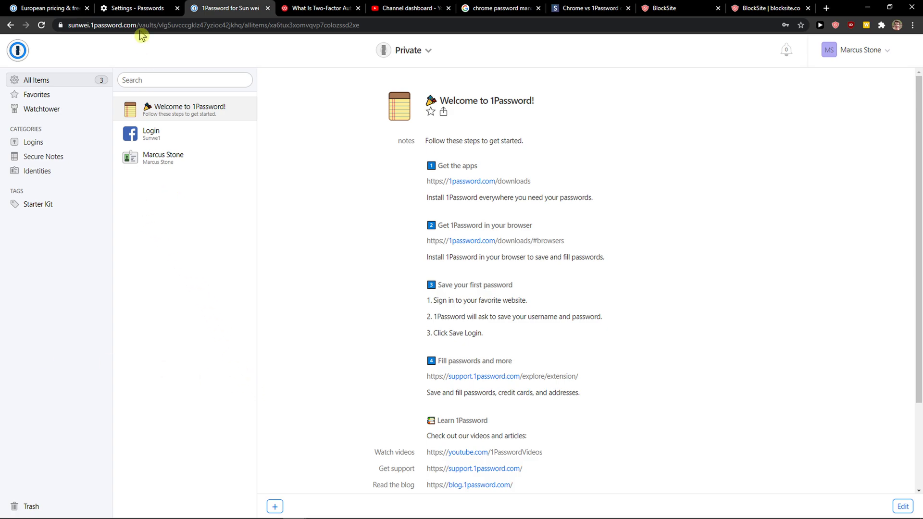
# - Return to Chrome's Settings – Passwords tab and scroll down to the Saved Passwords entries
pyautogui.click(137, 7)
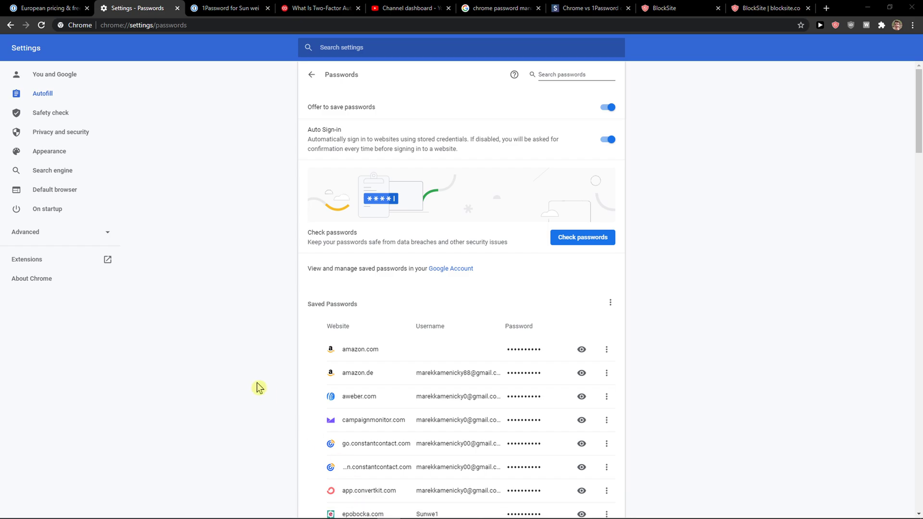
pyautogui.moveTo(284, 398)
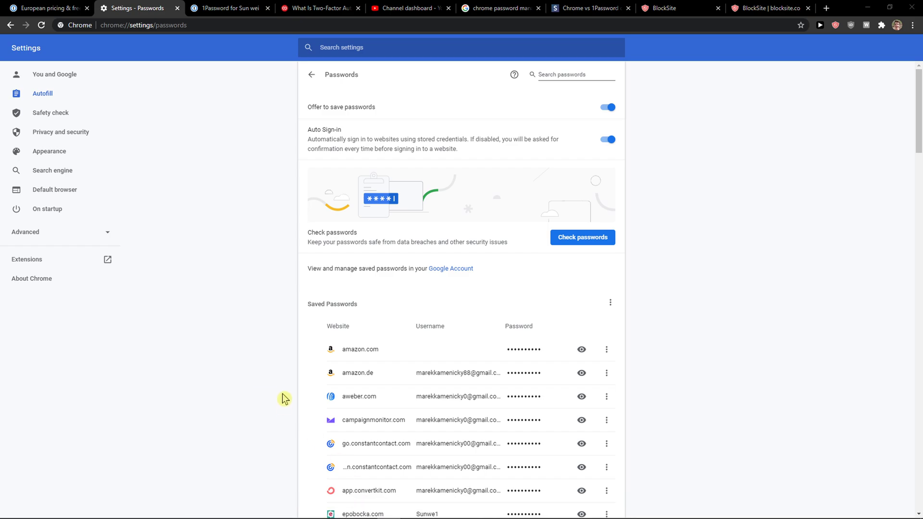
pyautogui.moveTo(243, 411)
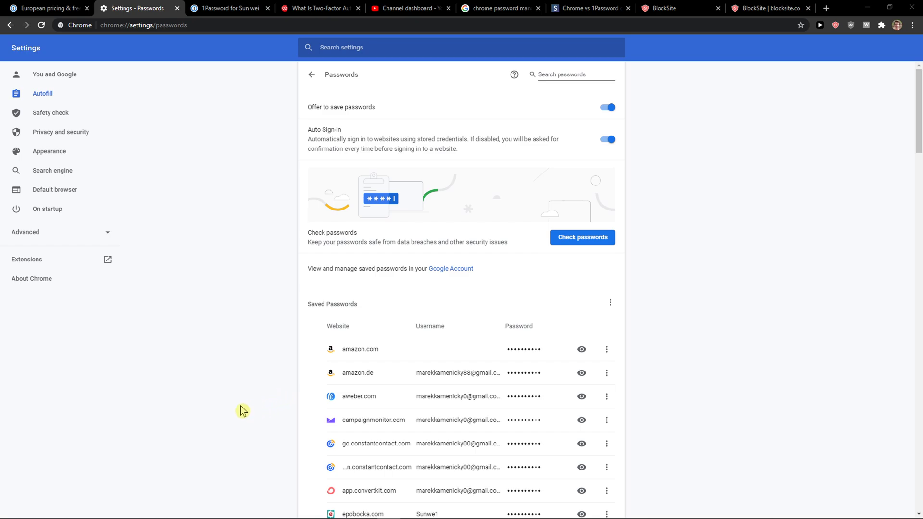
pyautogui.moveTo(314, 312)
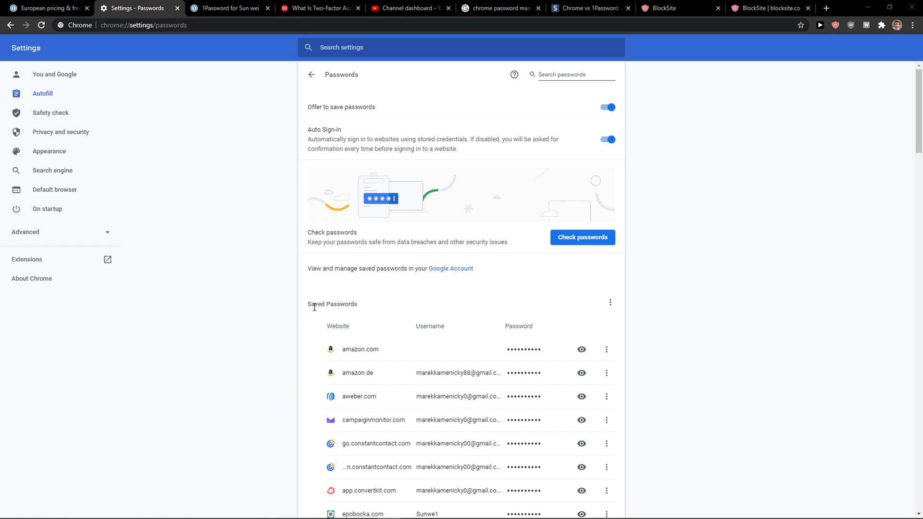
pyautogui.scroll(-3)
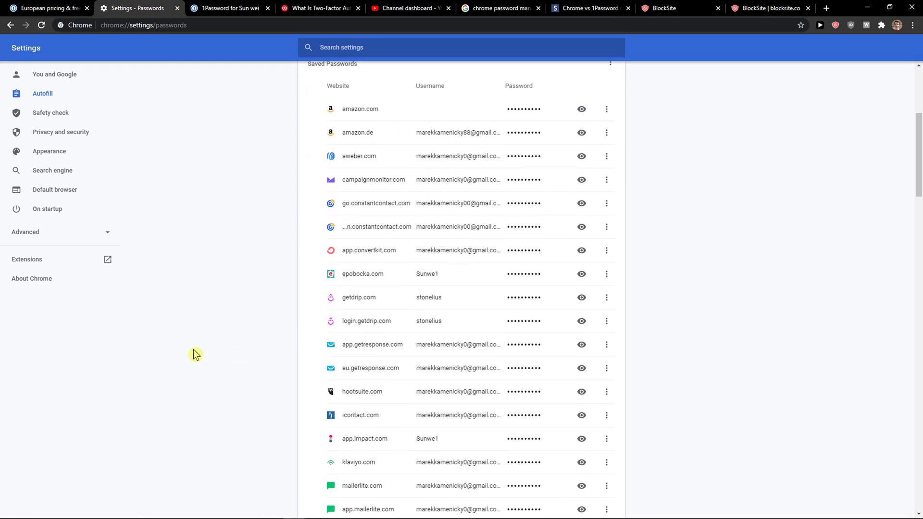
pyautogui.moveTo(205, 396)
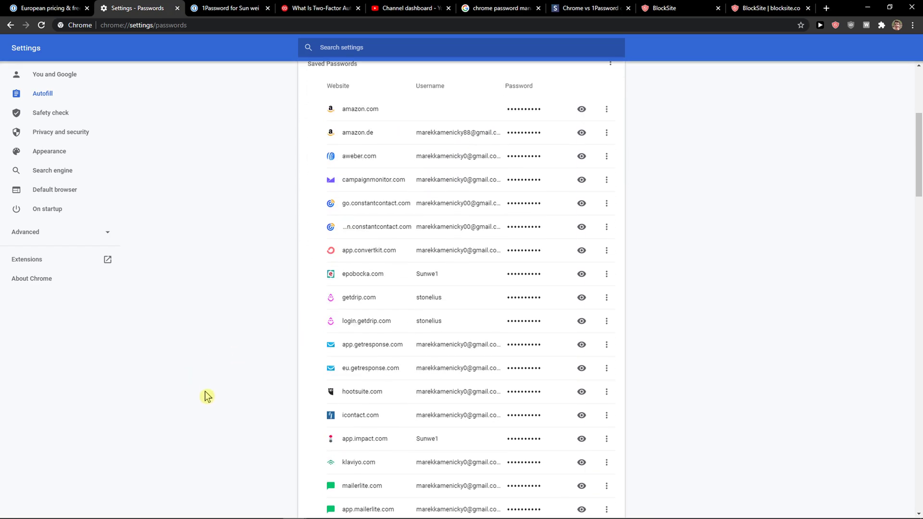